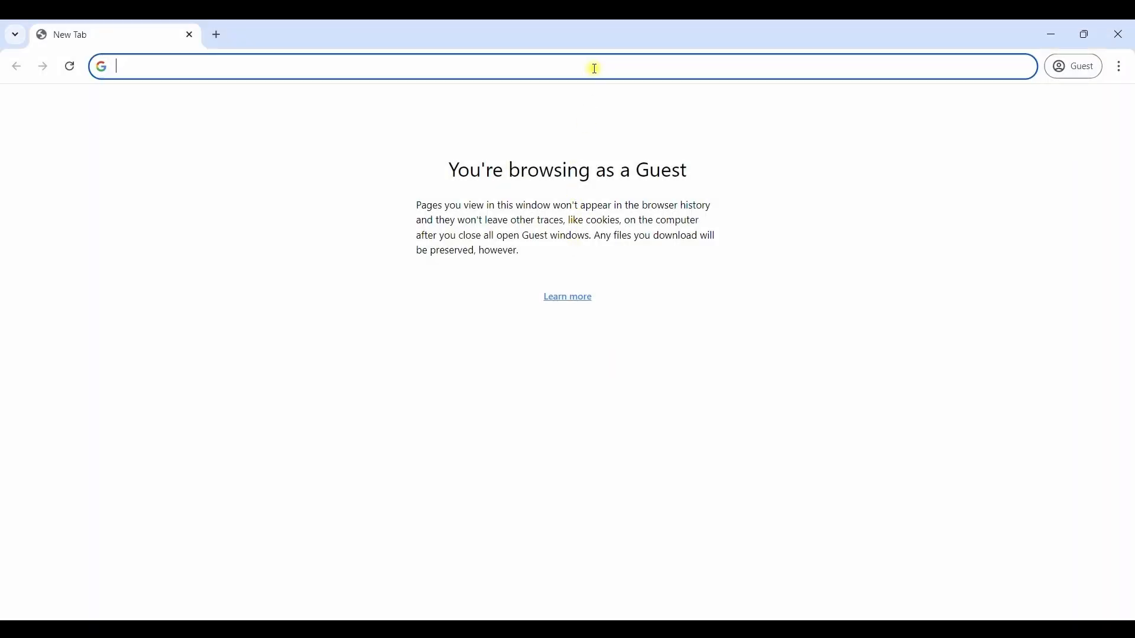
- Reach the Remocapp v2.0.1 Early Access docs article with its plugin and sample project download links
{"action": "type", "text": "remocapp.com"}
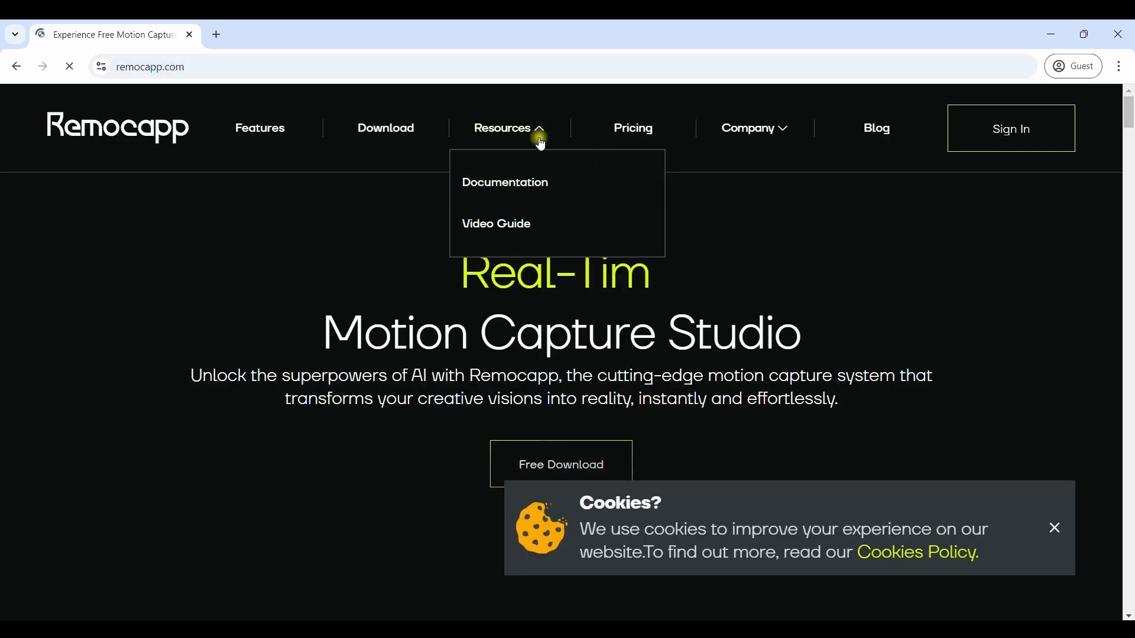
{"action": "left_click", "coordinate": [504, 183]}
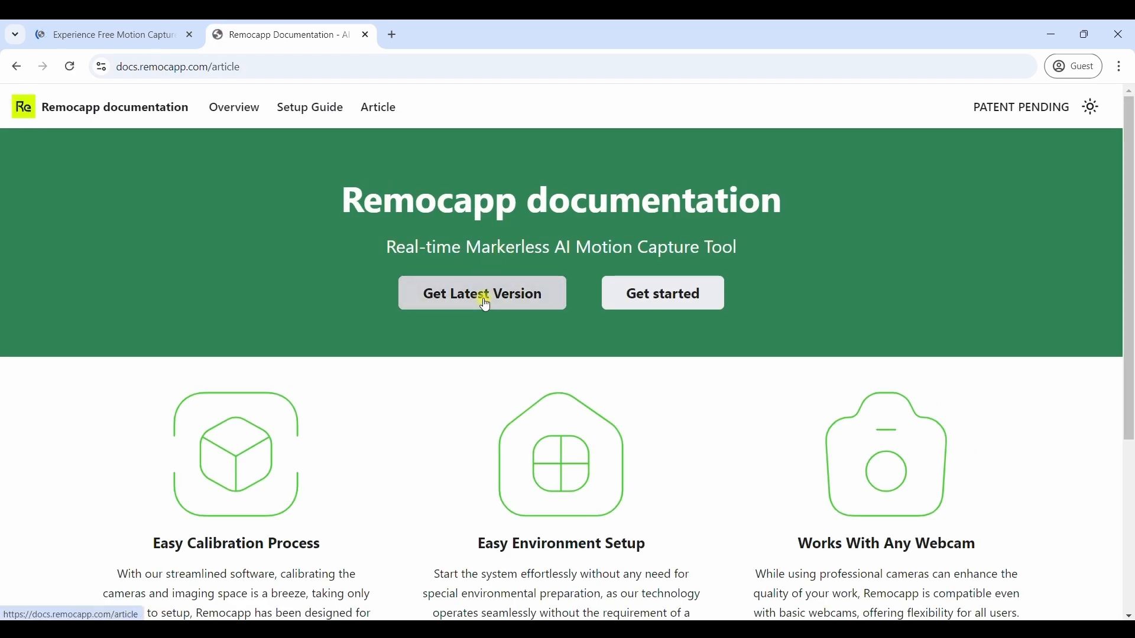
{"action": "left_click", "coordinate": [481, 293]}
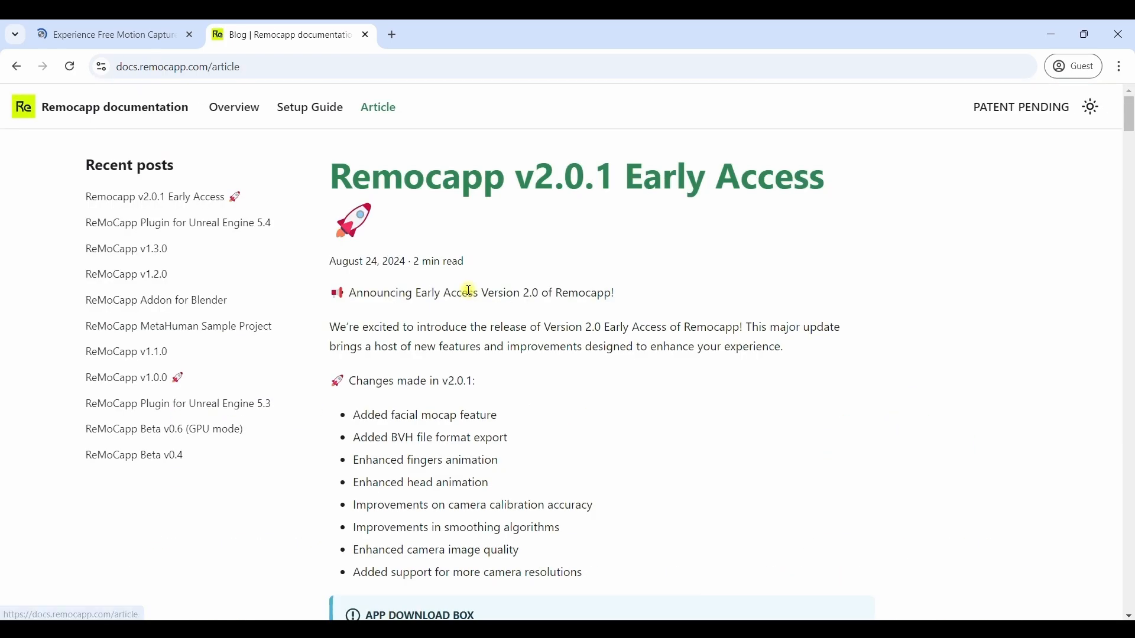
{"action": "scroll", "scroll_direction": "down", "scroll_amount": 3}
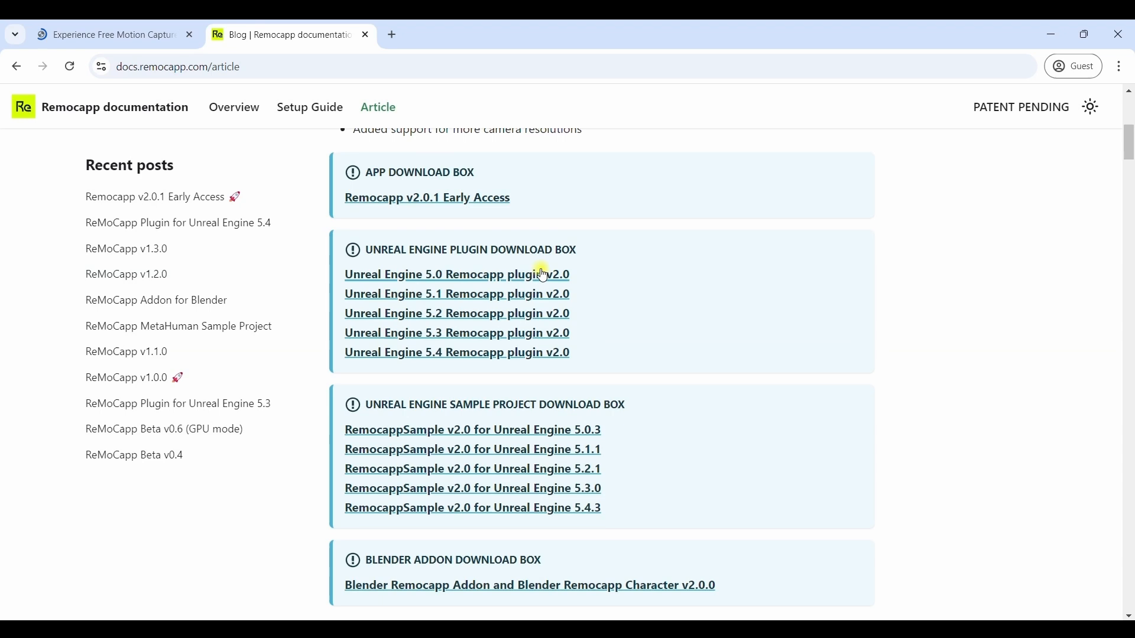
{"action": "mouse_move", "coordinate": [563, 327]}
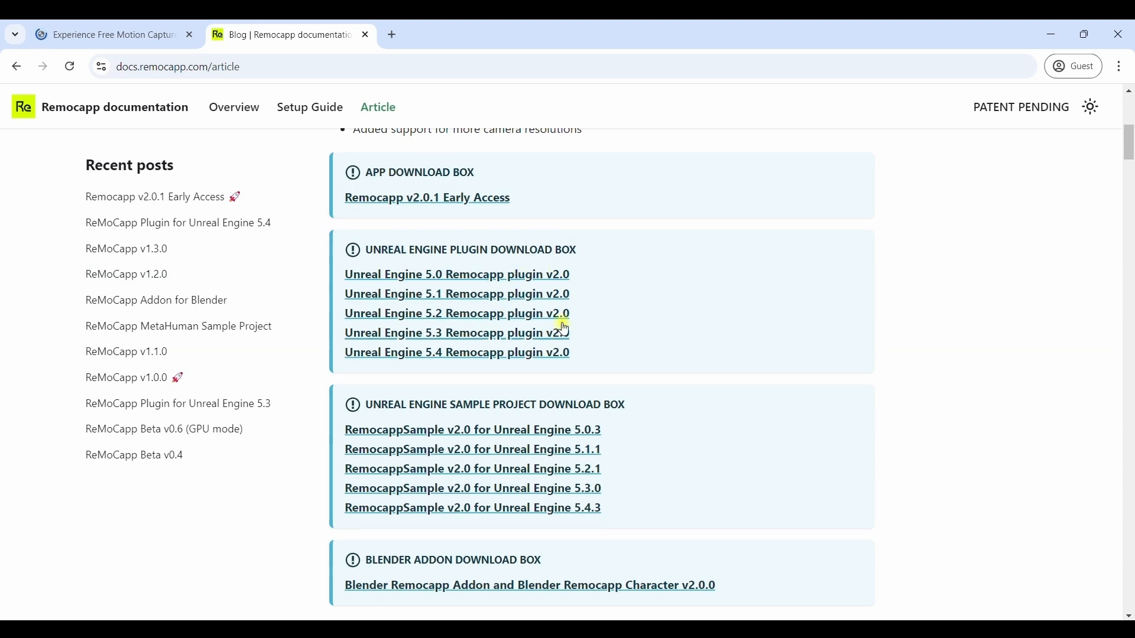
{"action": "mouse_move", "coordinate": [512, 352]}
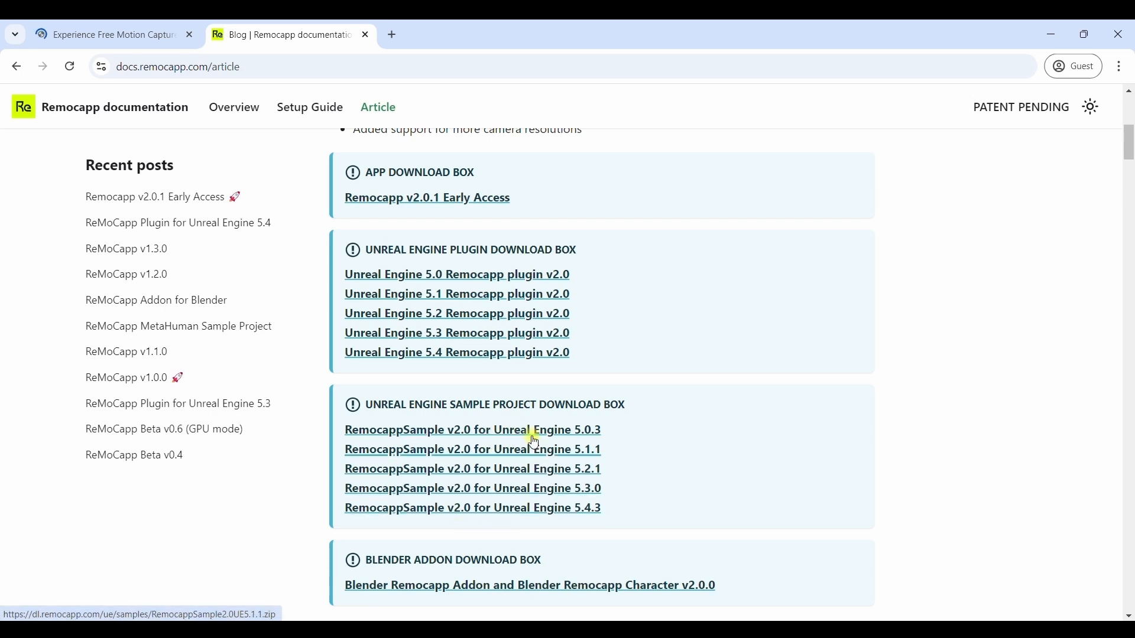
{"action": "mouse_move", "coordinate": [526, 493]}
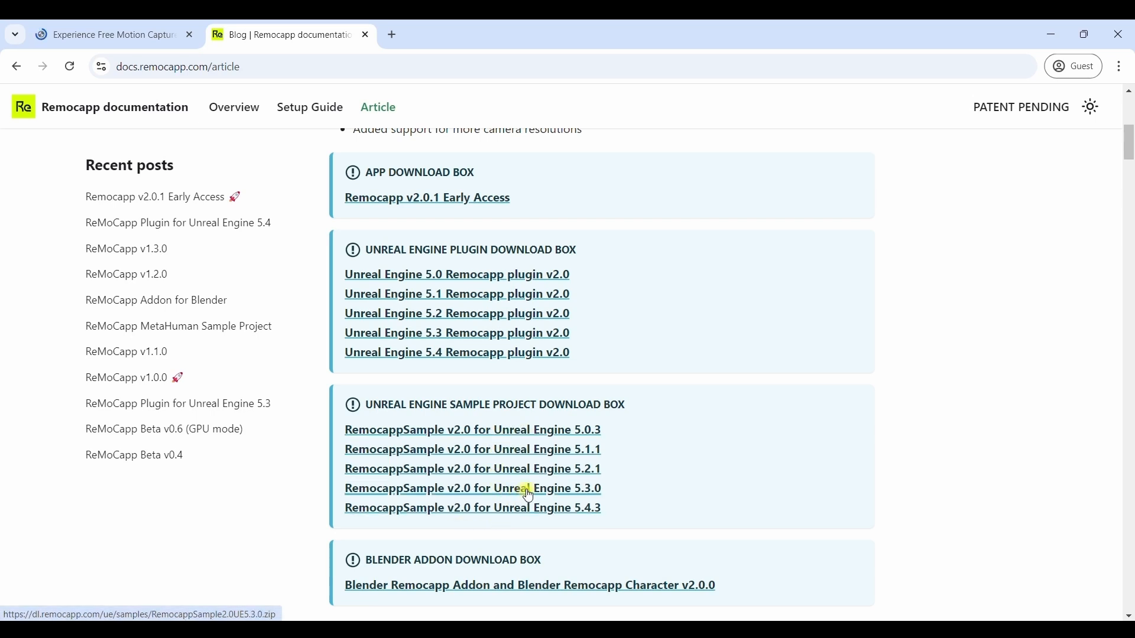
{"action": "mouse_move", "coordinate": [528, 493]}
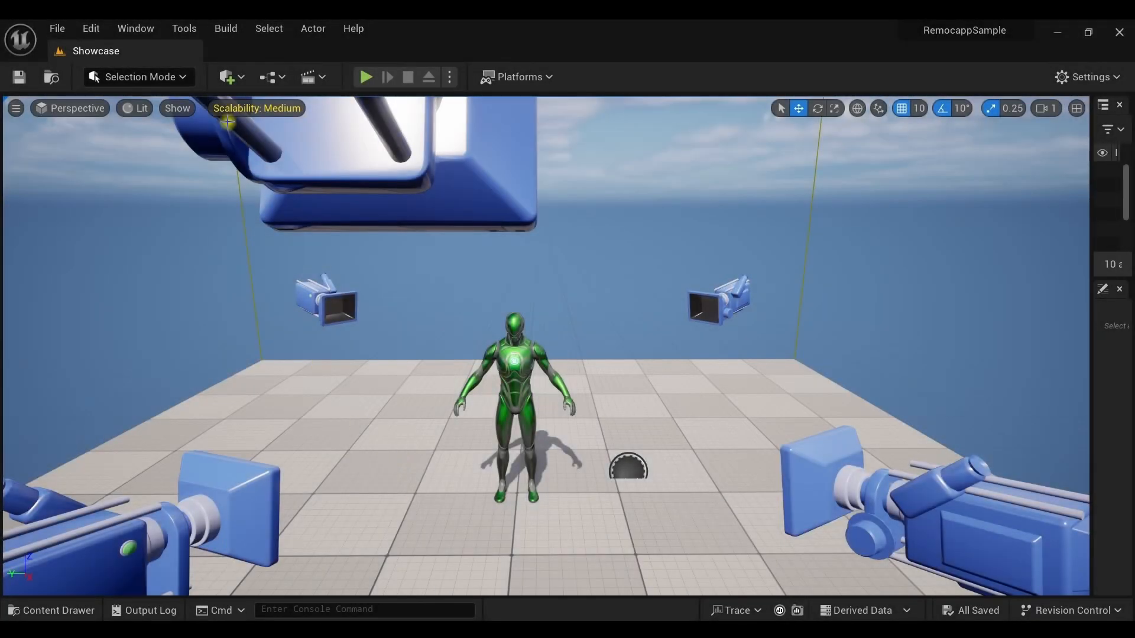
{"action": "mouse_move", "coordinate": [250, 133]}
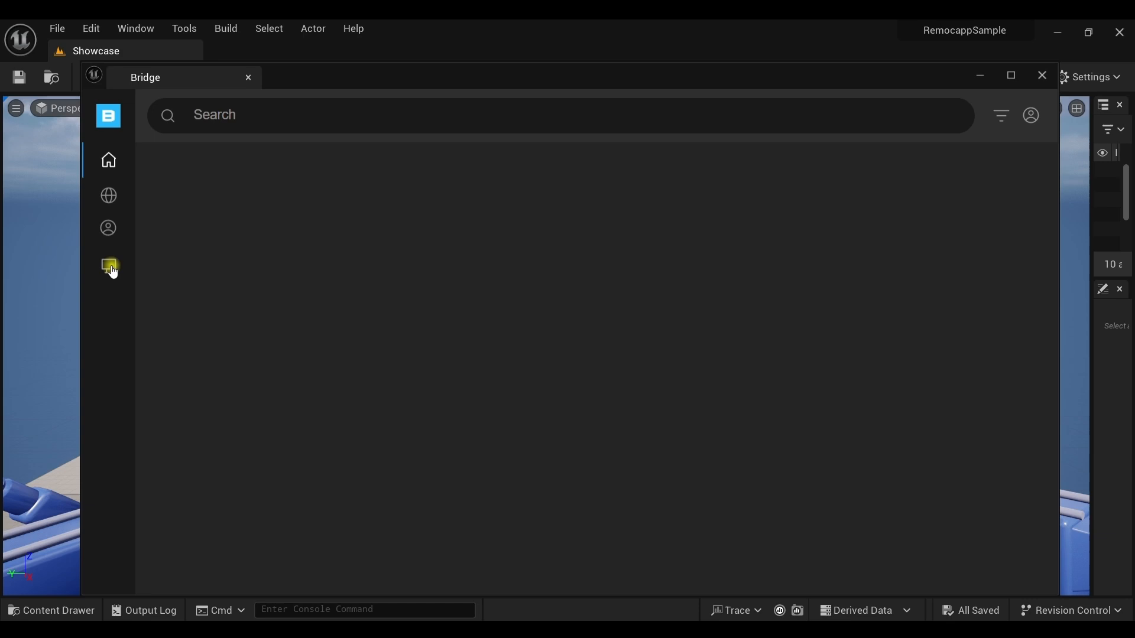
- Add the locally downloaded Omar MetaHuman from Bridge into the RemocappSample project
{"action": "left_click", "coordinate": [107, 268]}
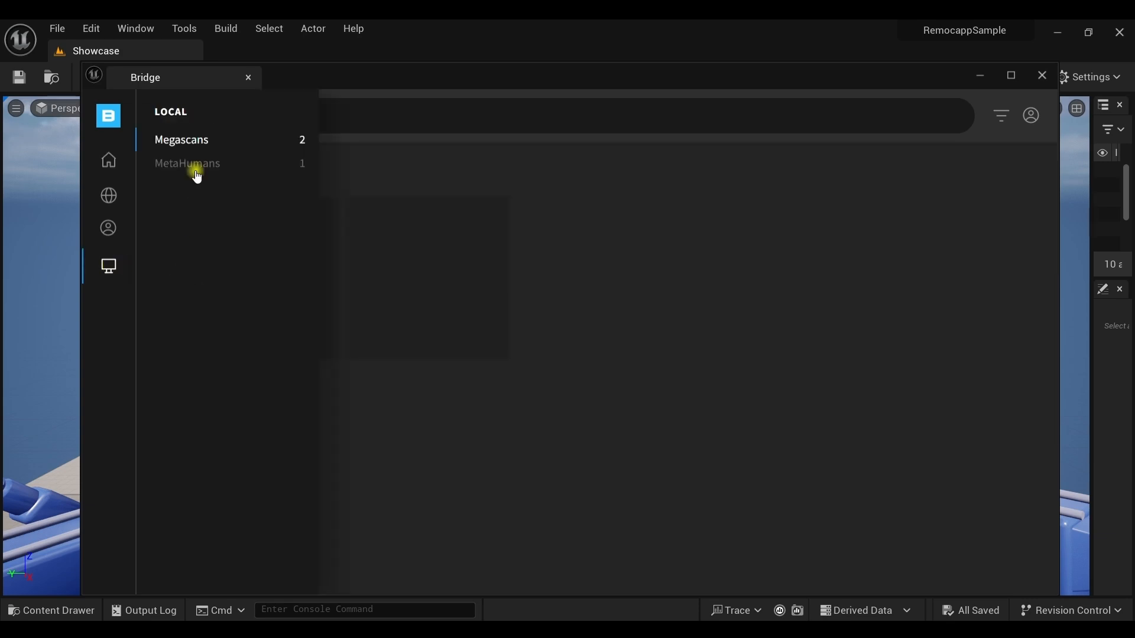
{"action": "left_click", "coordinate": [187, 164]}
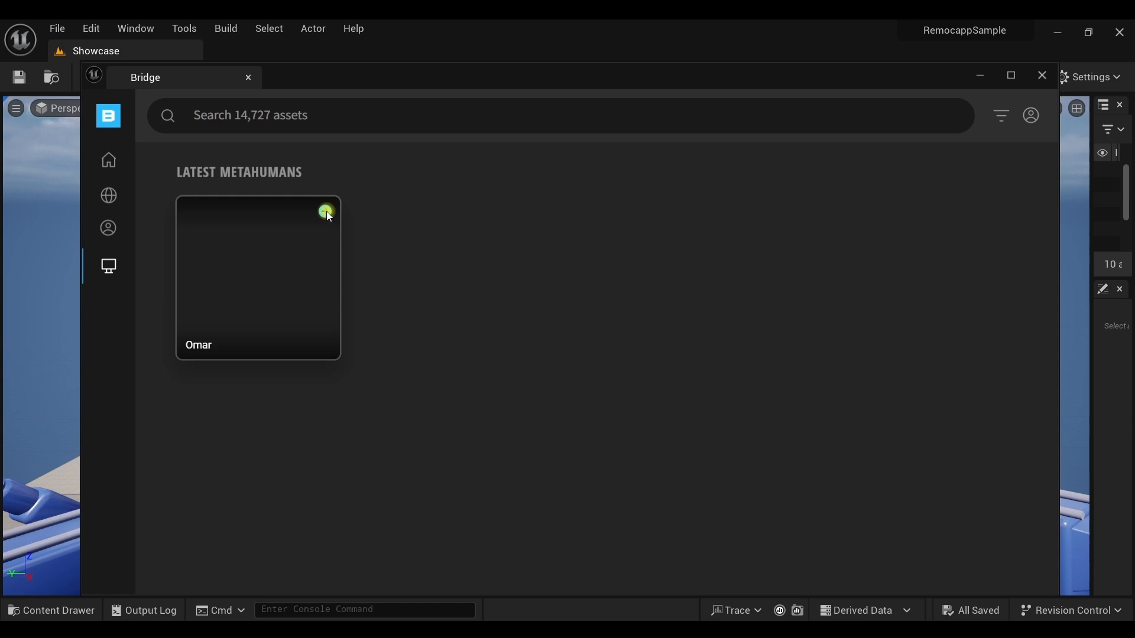
{"action": "left_click", "coordinate": [323, 211]}
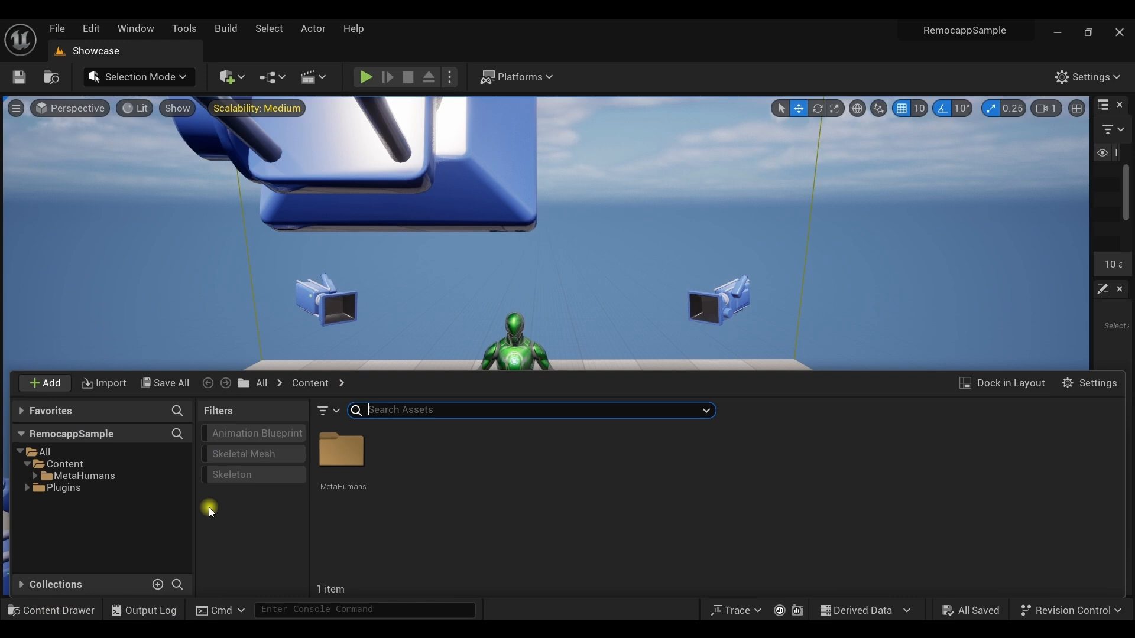
- Load BP_Omar from MetaHumans > Omar and enable its missing plugins and project settings
{"action": "double_click", "coordinate": [343, 451]}
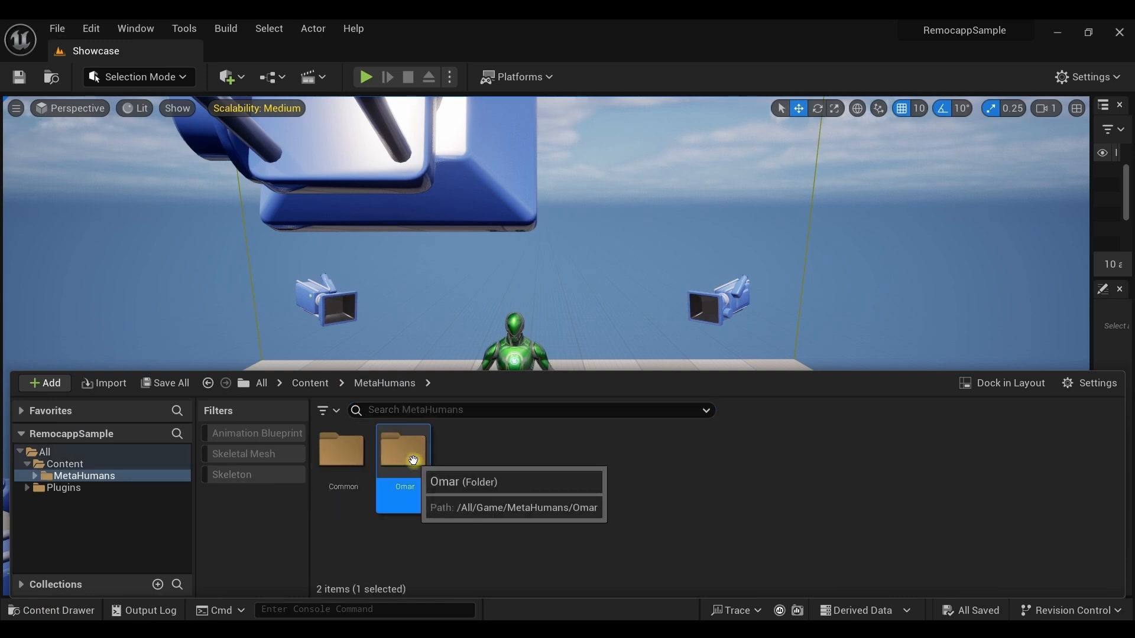
{"action": "double_click", "coordinate": [402, 449]}
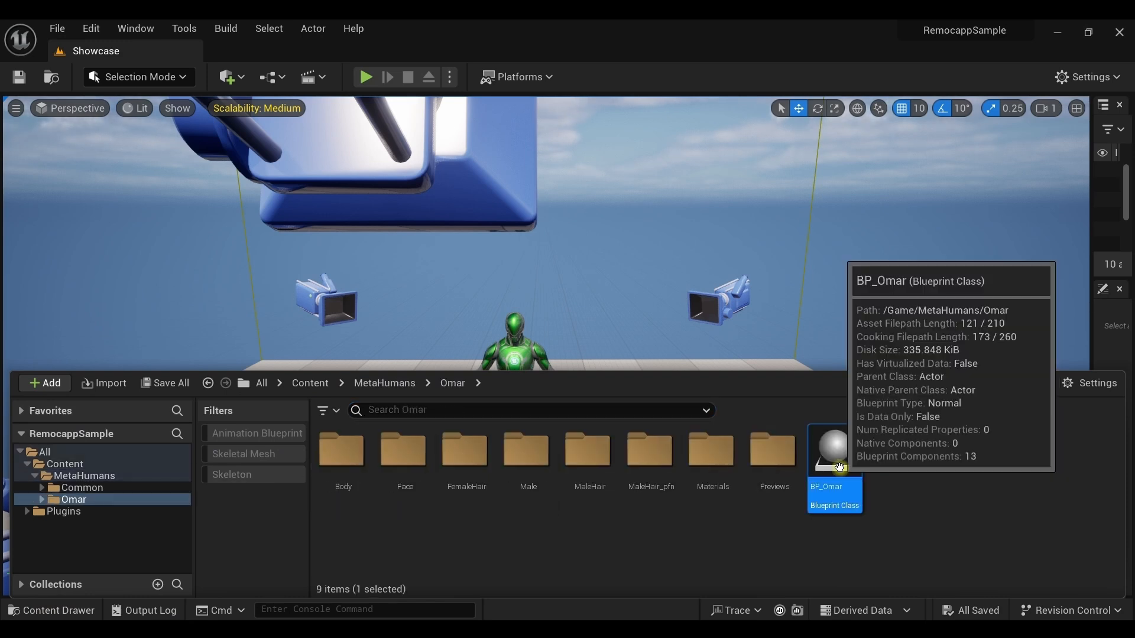
{"action": "double_click", "coordinate": [833, 450]}
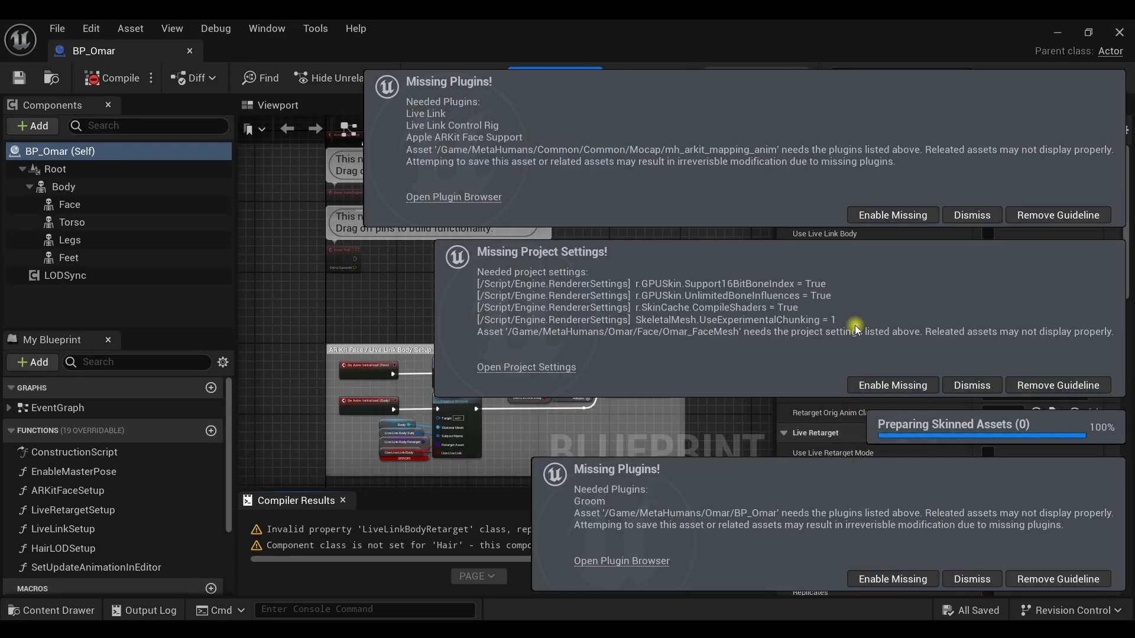
{"action": "left_click", "coordinate": [970, 215]}
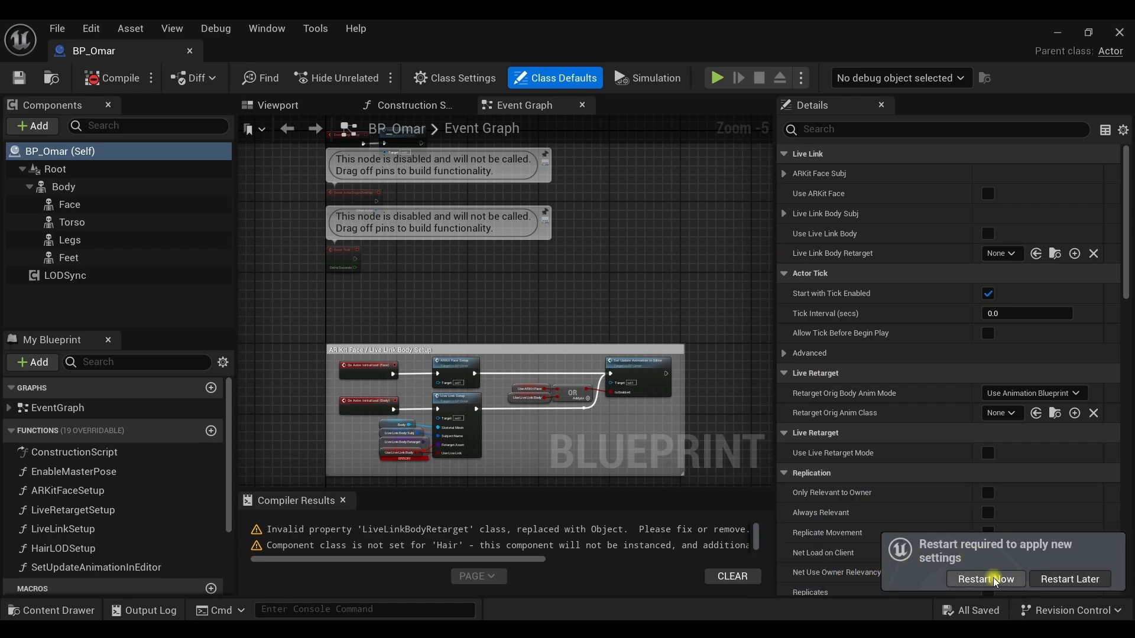
{"action": "left_click", "coordinate": [982, 579]}
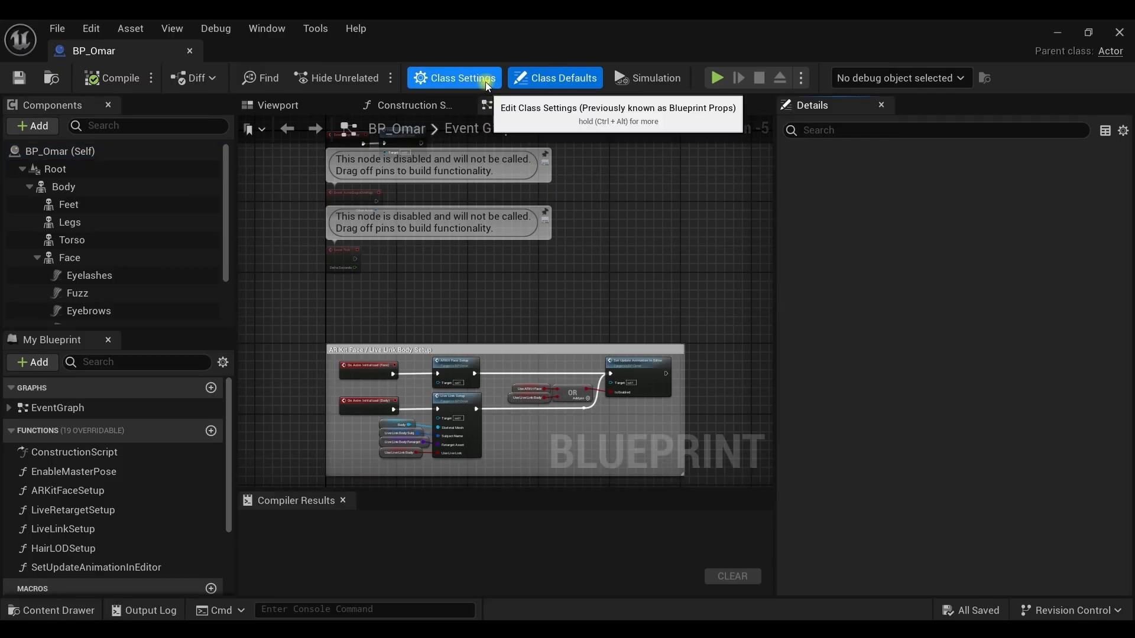
- Set BP_Omar's parent class to BP_MoCapPawnBaseMetaHuman via Class Settings and compile
{"action": "left_click", "coordinate": [454, 78]}
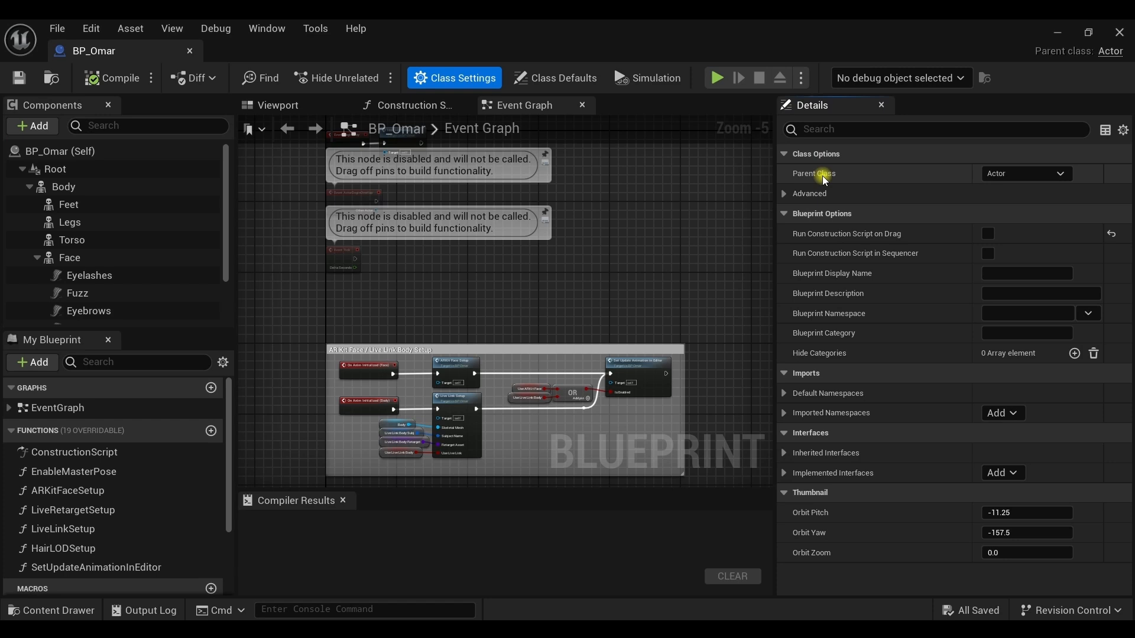
{"action": "left_click", "coordinate": [1057, 173]}
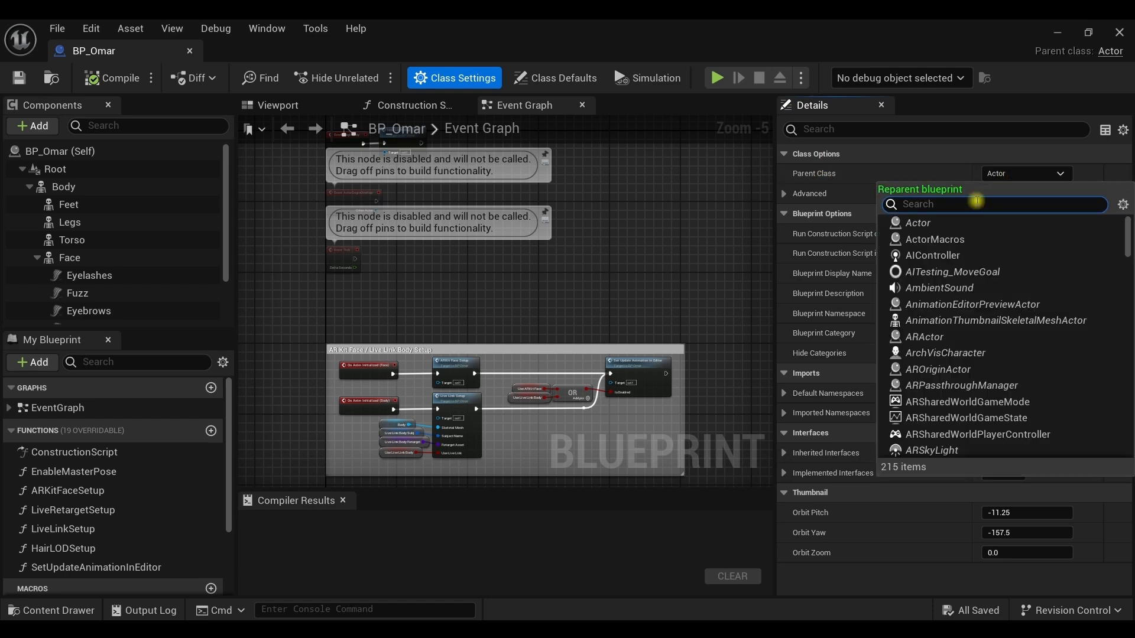
{"action": "type", "text": "bp_"}
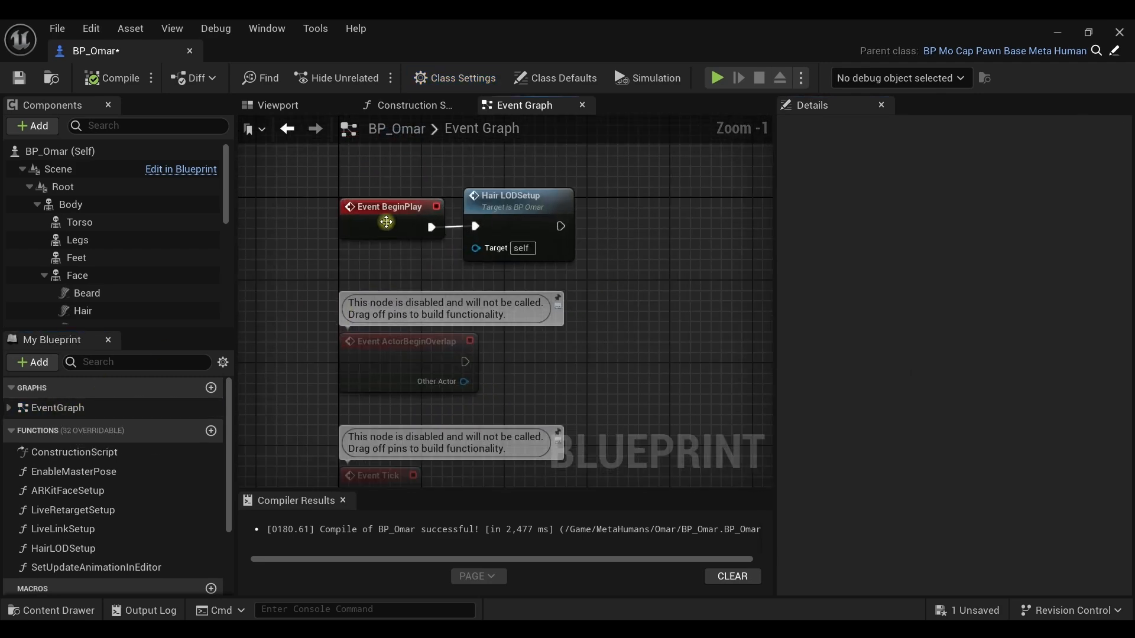
- Insert a Parent: BeginPlay call wired between Event BeginPlay and Hair LODSetup
{"action": "right_click", "coordinate": [386, 223]}
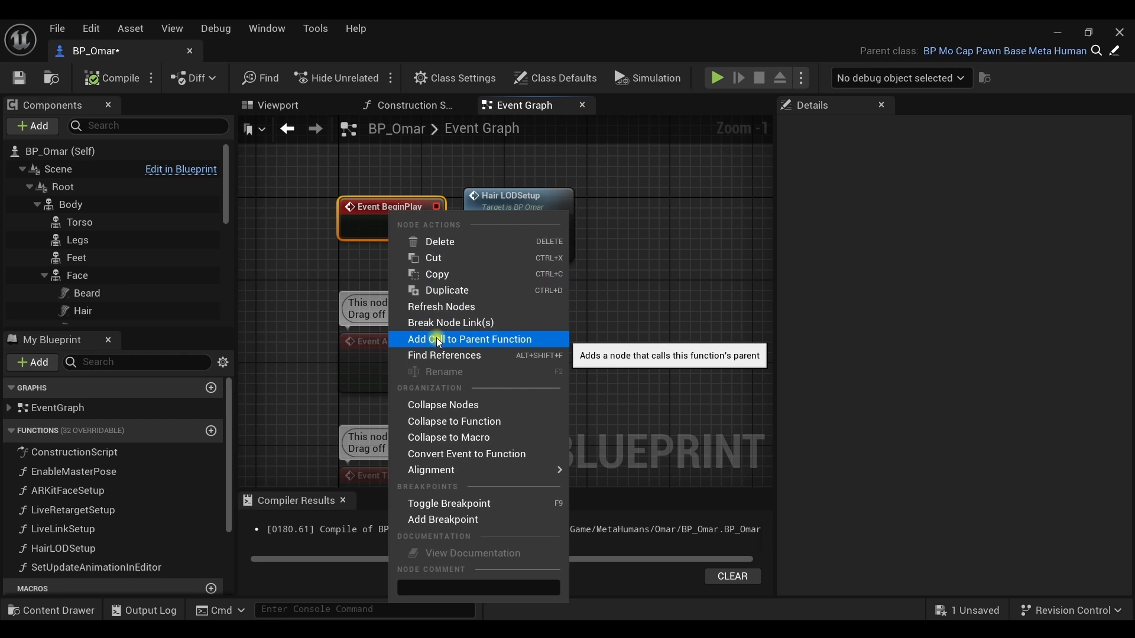
{"action": "left_click", "coordinate": [469, 339]}
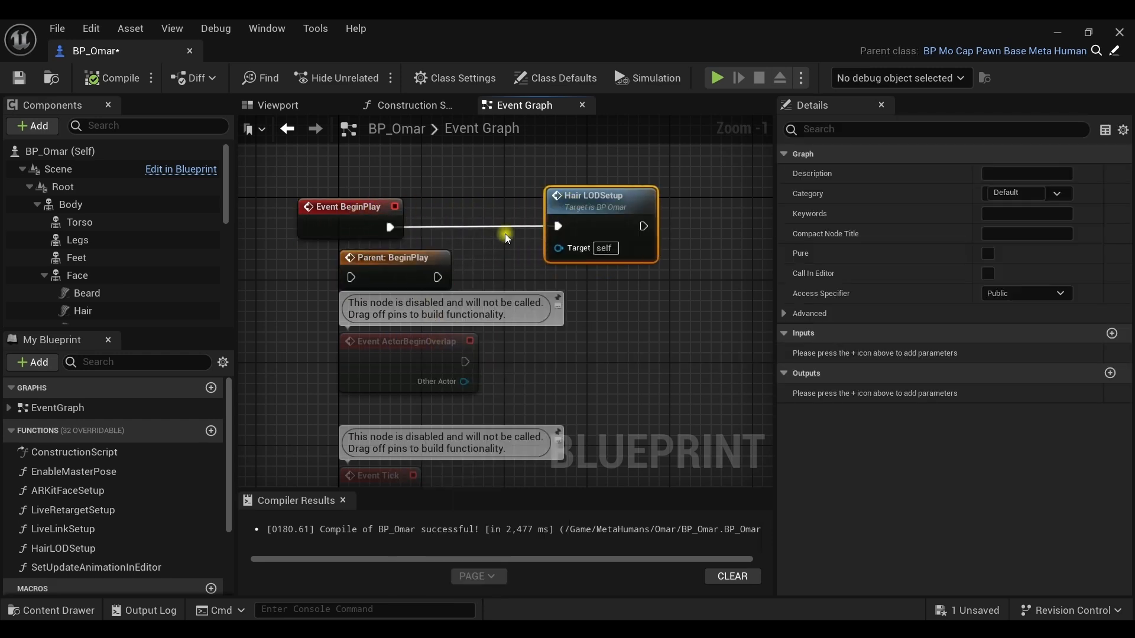
{"action": "left_click_drag", "start_coordinate": [507, 237], "coordinate": [344, 276]}
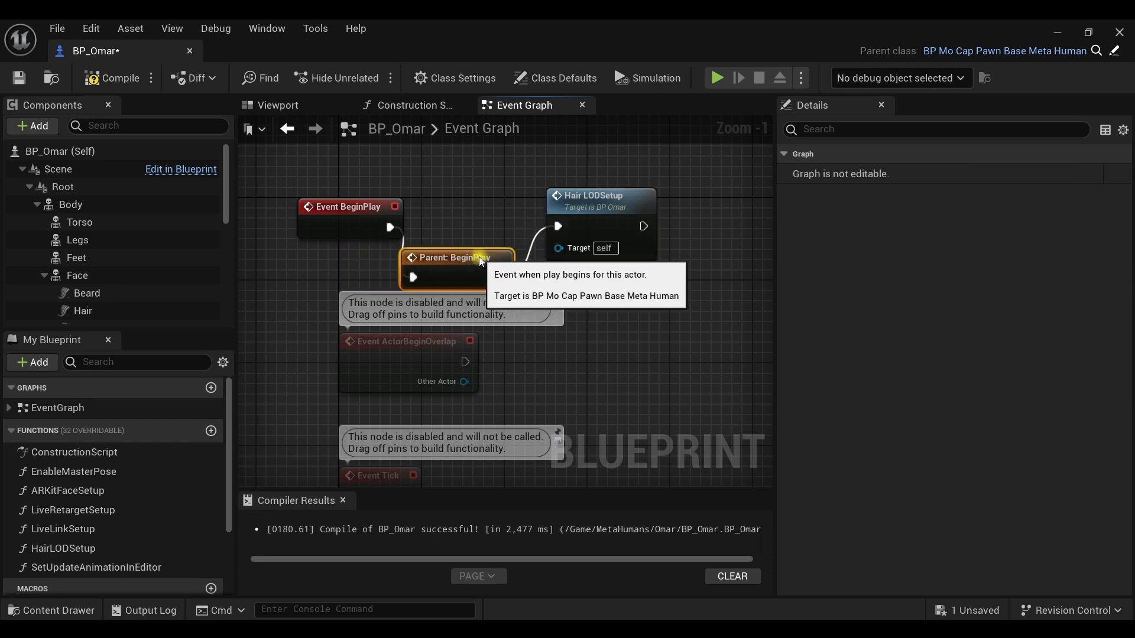
{"action": "mouse_move", "coordinate": [299, 375]}
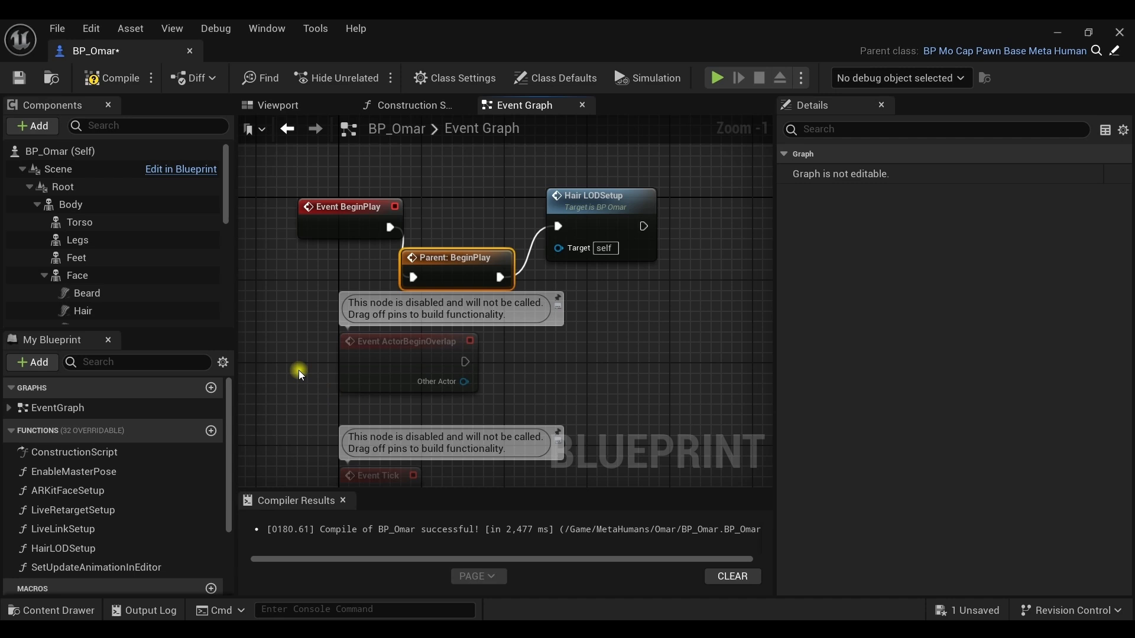
{"action": "mouse_move", "coordinate": [92, 455]}
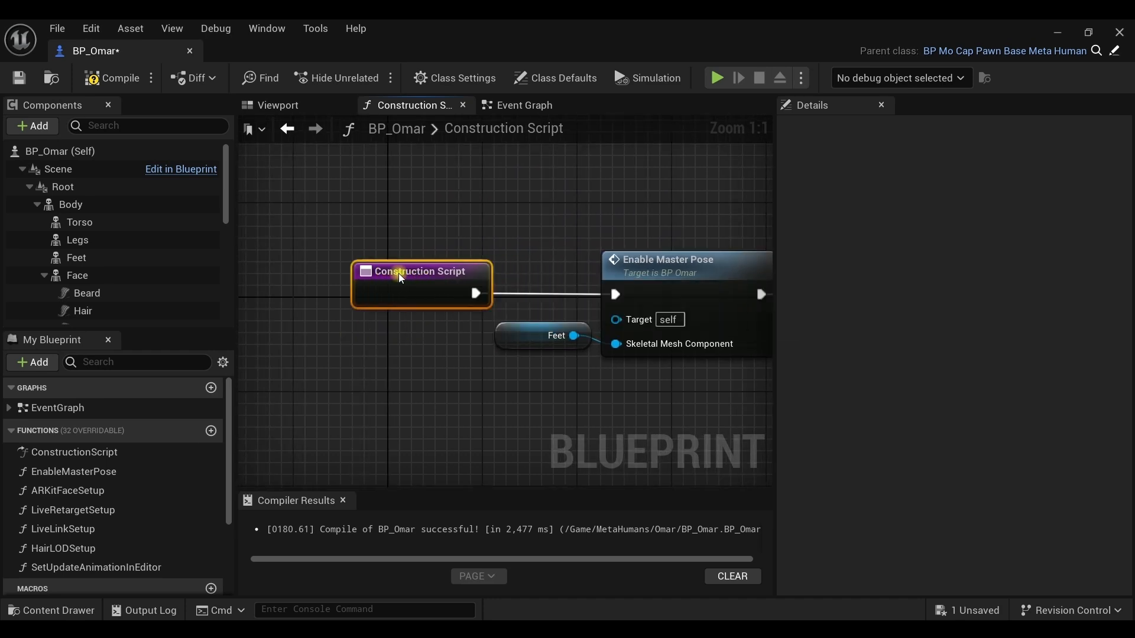
- Insert a parent Construction Script call and wire its exec pins into Omar's construction script
{"action": "right_click", "coordinate": [419, 279]}
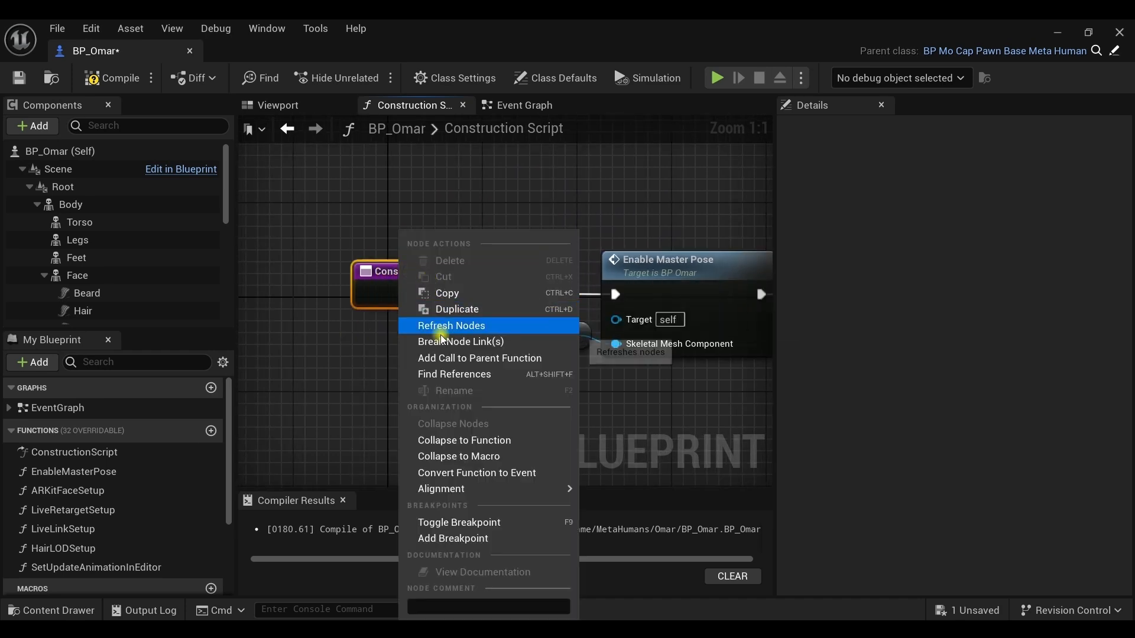
{"action": "left_click", "coordinate": [450, 327]}
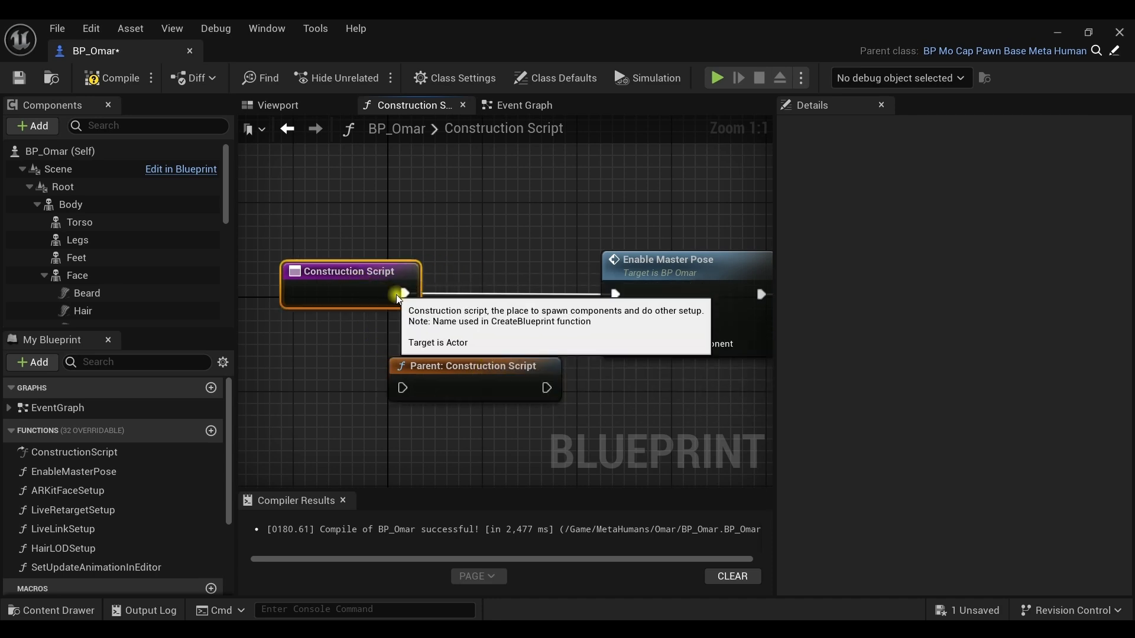
{"action": "left_click_drag", "start_coordinate": [403, 294], "coordinate": [404, 387]}
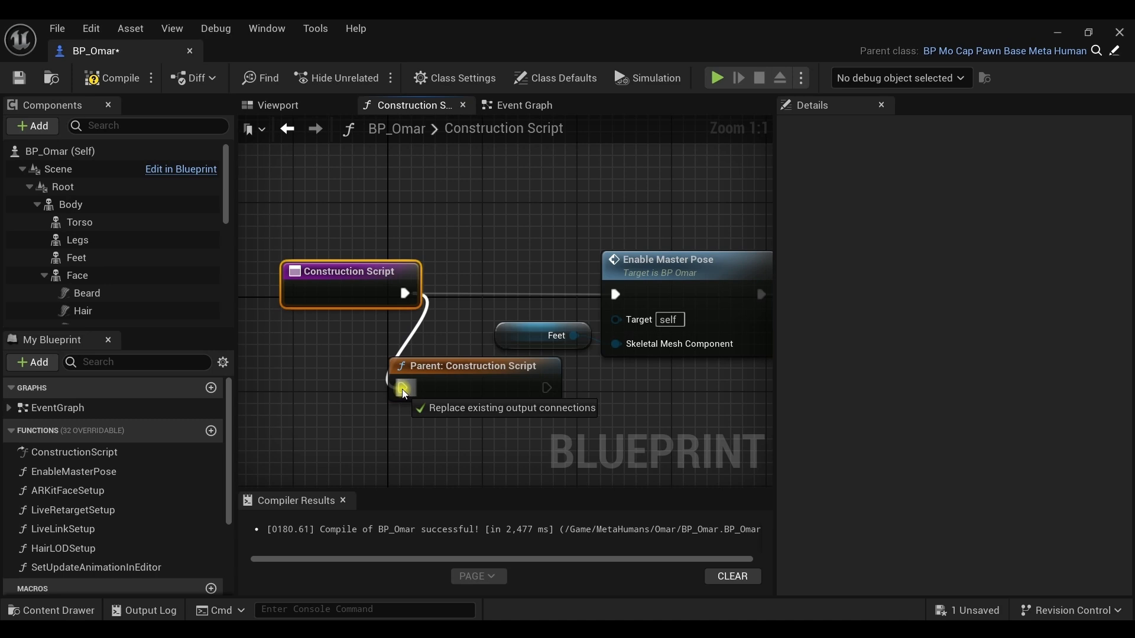
{"action": "left_click_drag", "start_coordinate": [404, 395], "coordinate": [617, 294]}
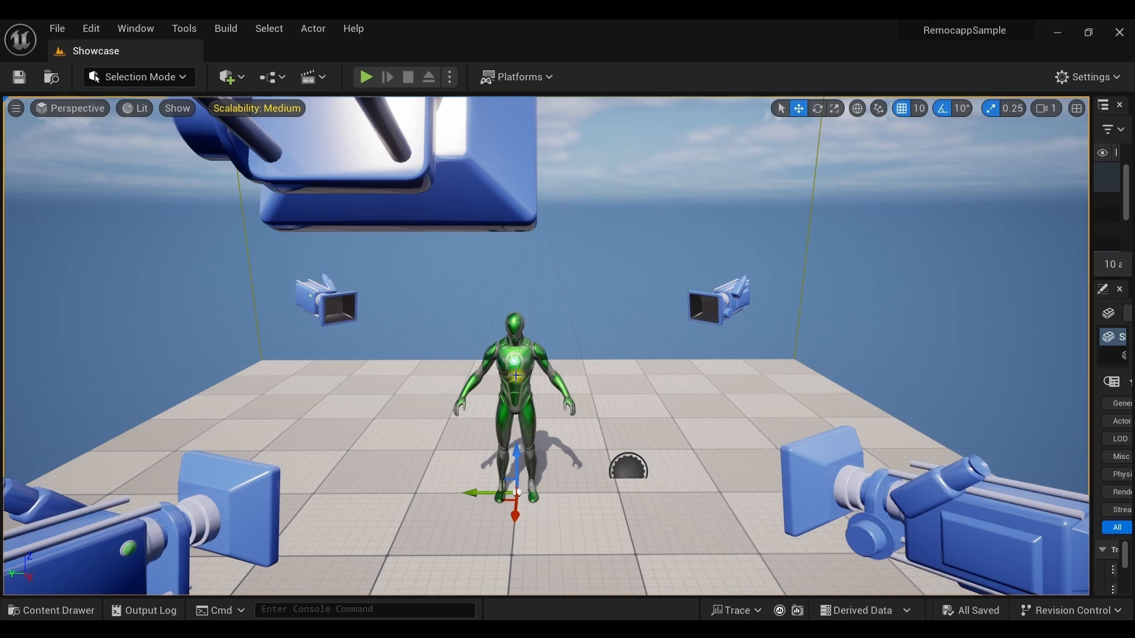
{"action": "mouse_move", "coordinate": [28, 616]}
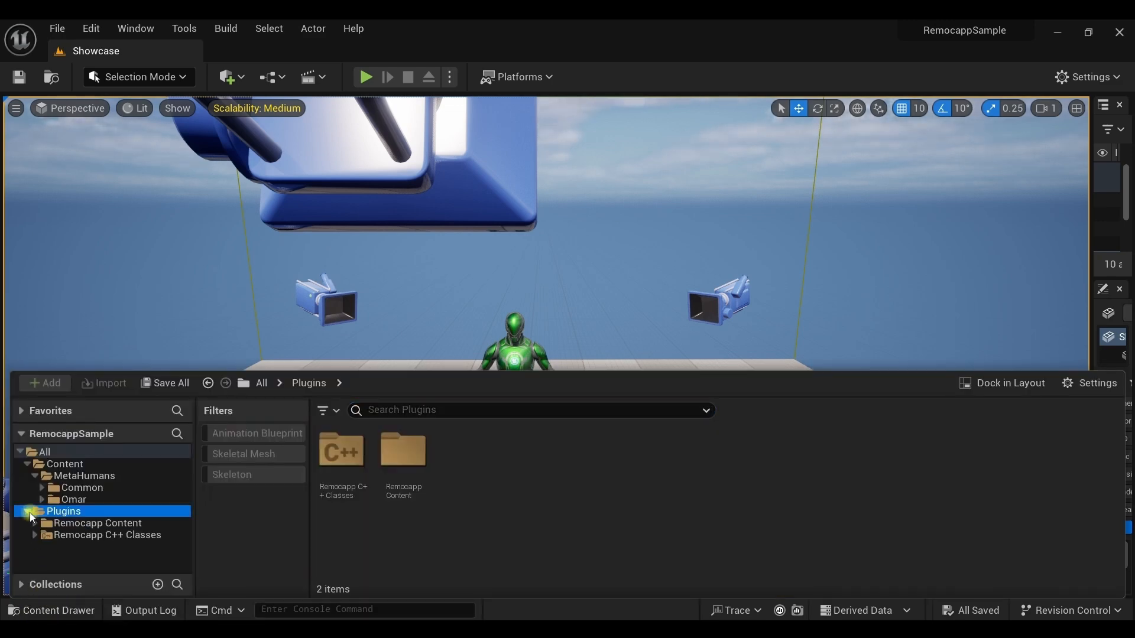
- Load ABP_MH_Retargeting from Plugins > Remocapp Content > Characters > MetaHumans
{"action": "left_click", "coordinate": [35, 524]}
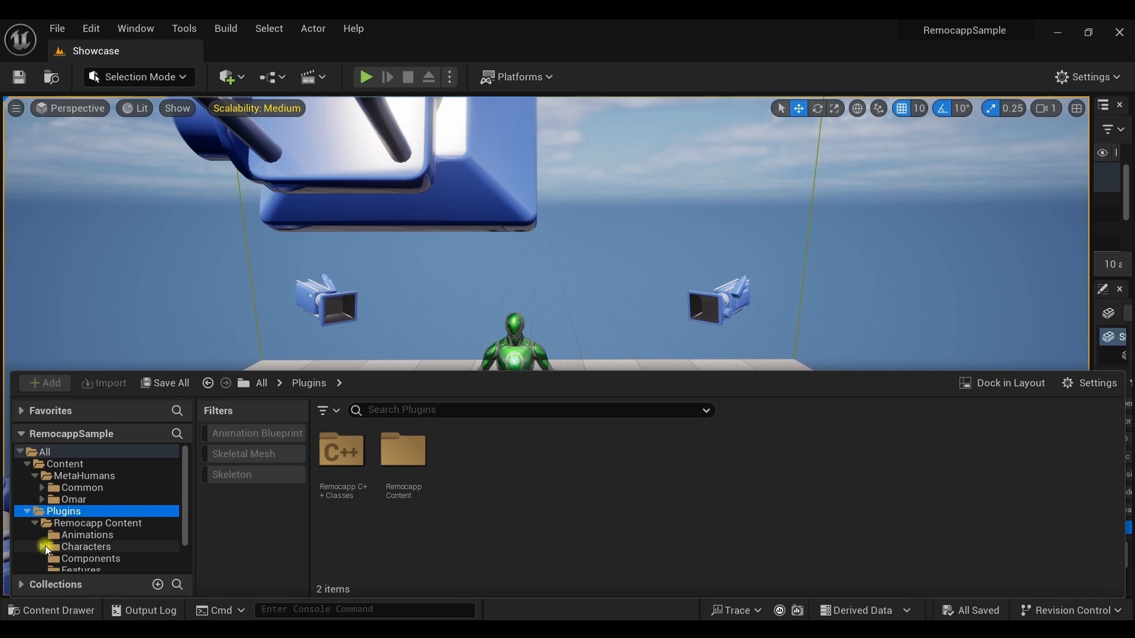
{"action": "left_click", "coordinate": [51, 546]}
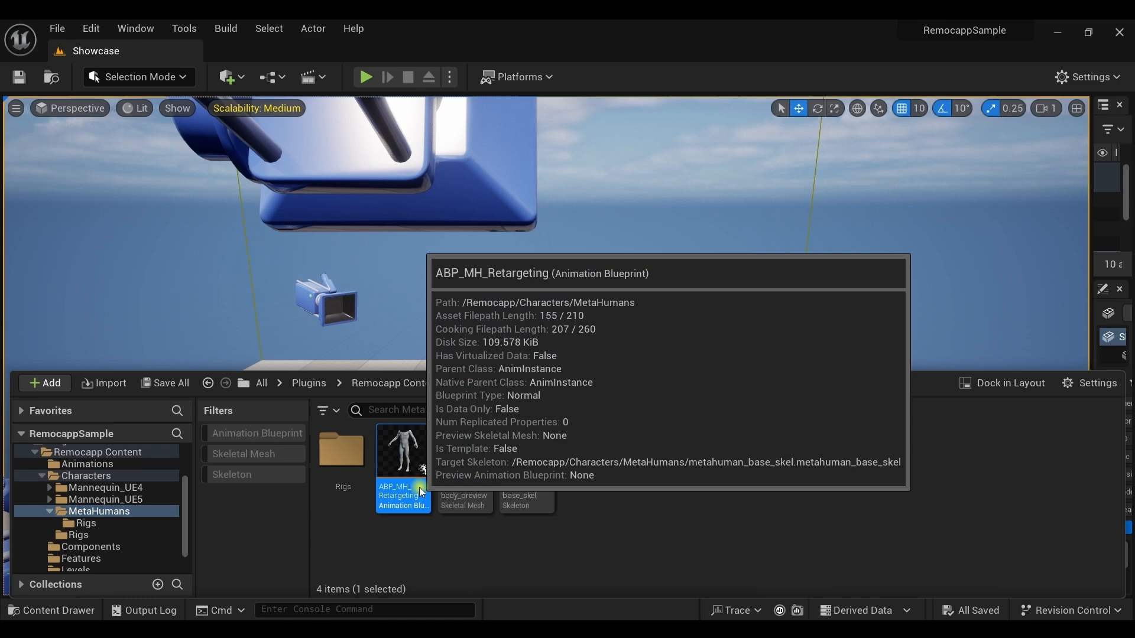
{"action": "double_click", "coordinate": [402, 453]}
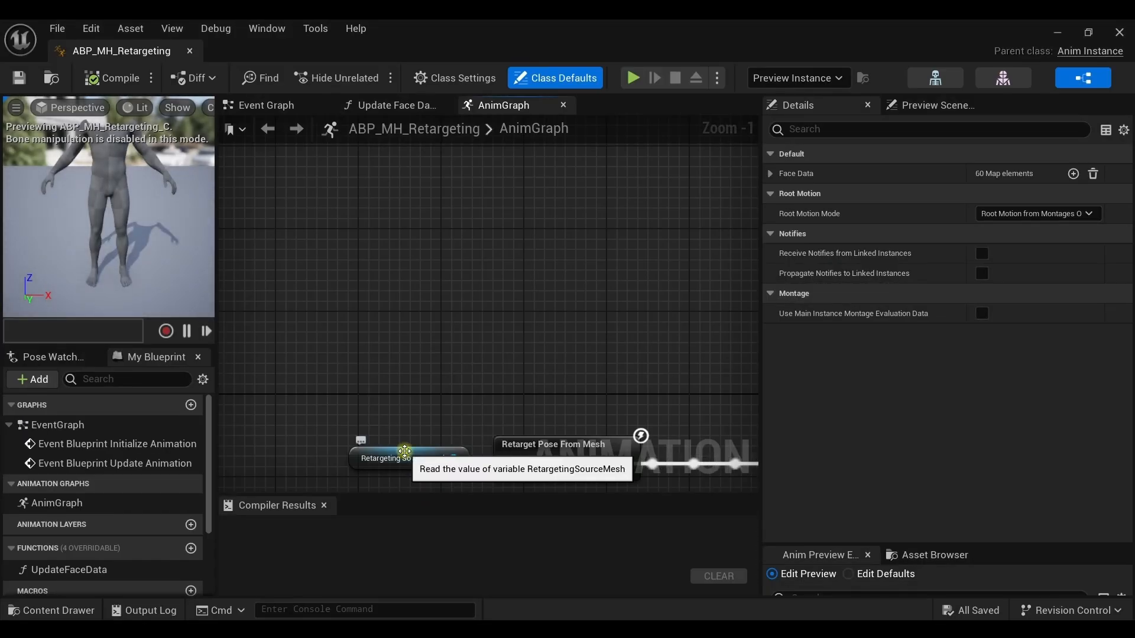
{"action": "mouse_move", "coordinate": [492, 152]}
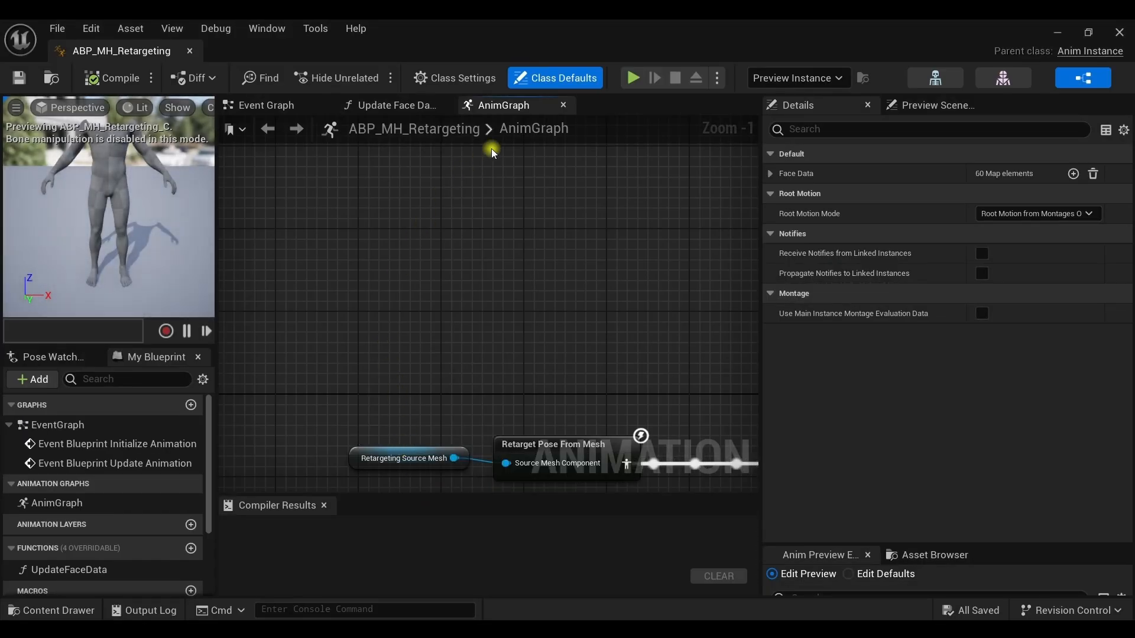
- Set the Target Skeleton to metahuman_base_skel under Advanced class settings, then compile and save
{"action": "left_click", "coordinate": [455, 78]}
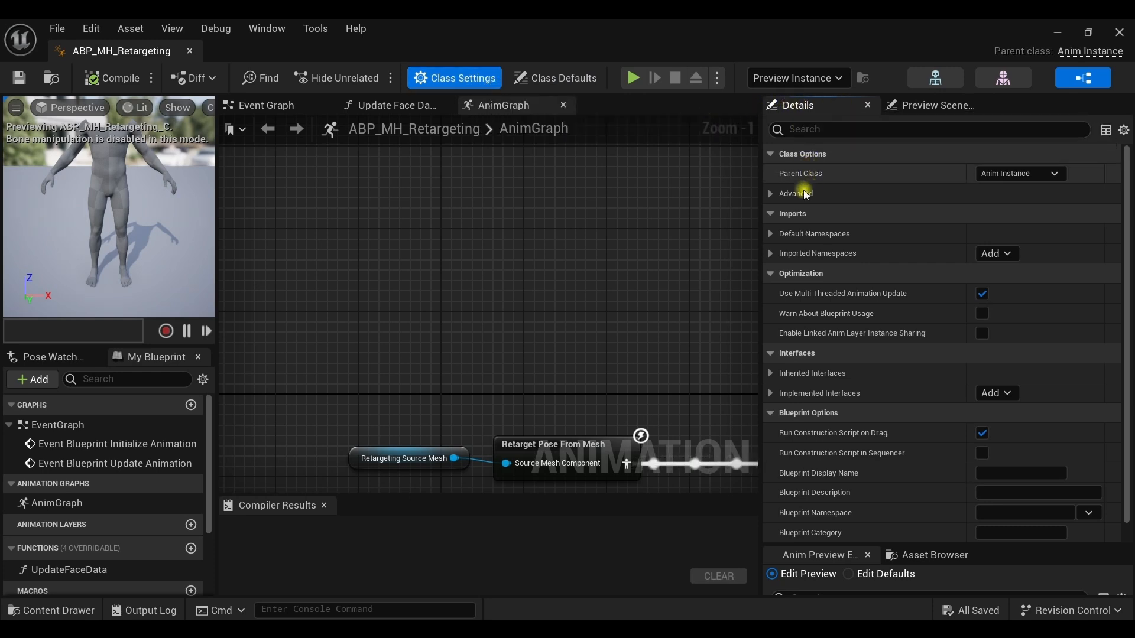
{"action": "left_click", "coordinate": [796, 193]}
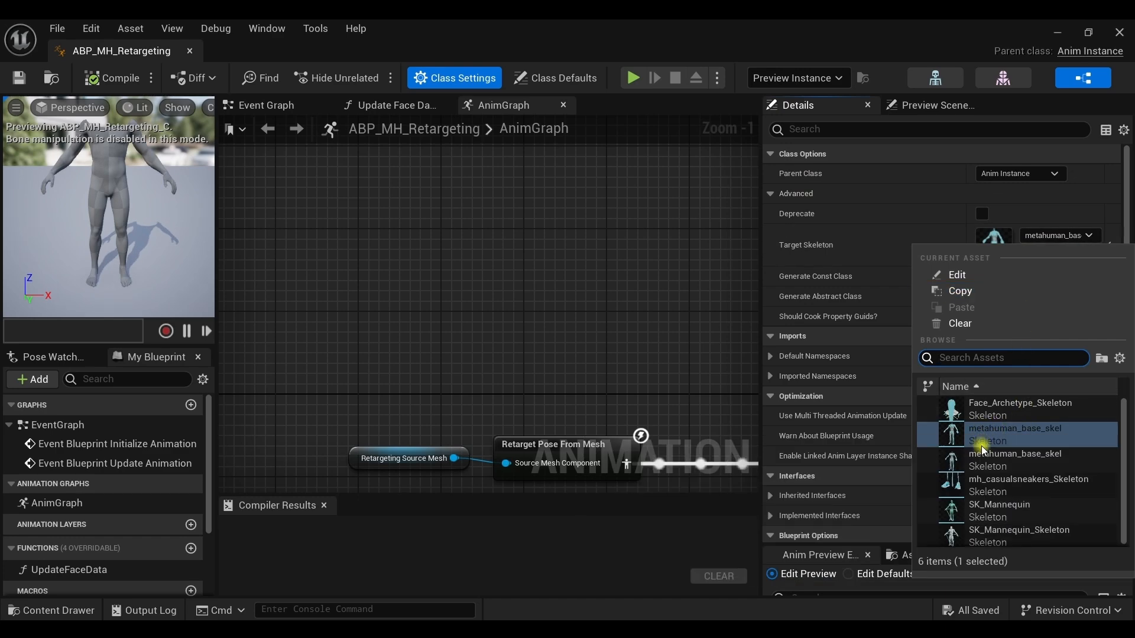
{"action": "mouse_move", "coordinate": [1013, 460]}
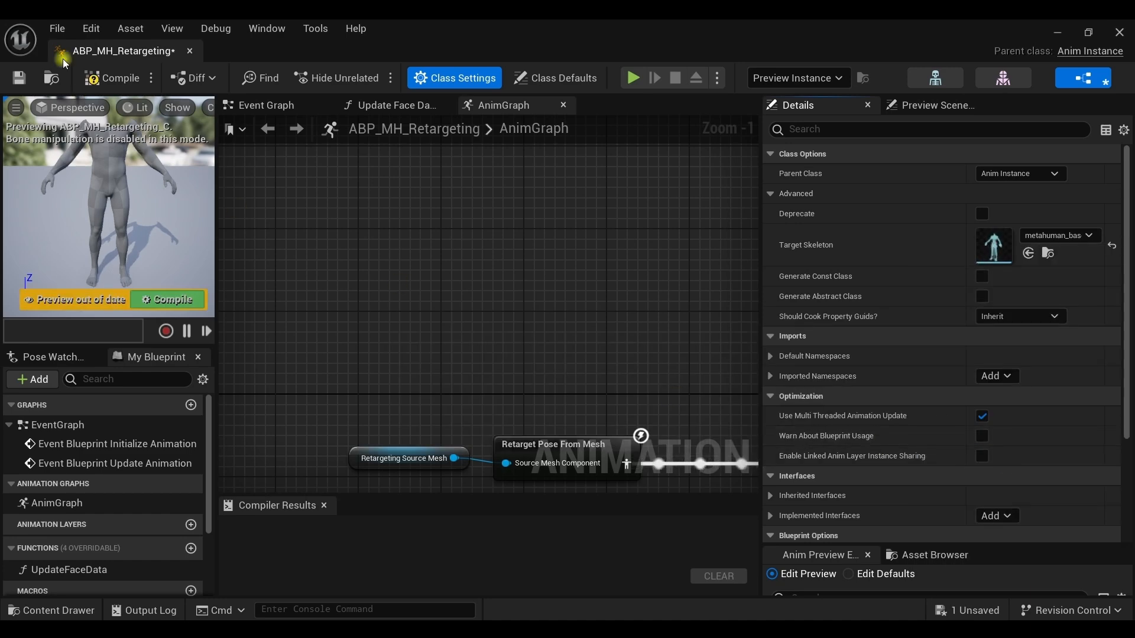
{"action": "left_click", "coordinate": [20, 78]}
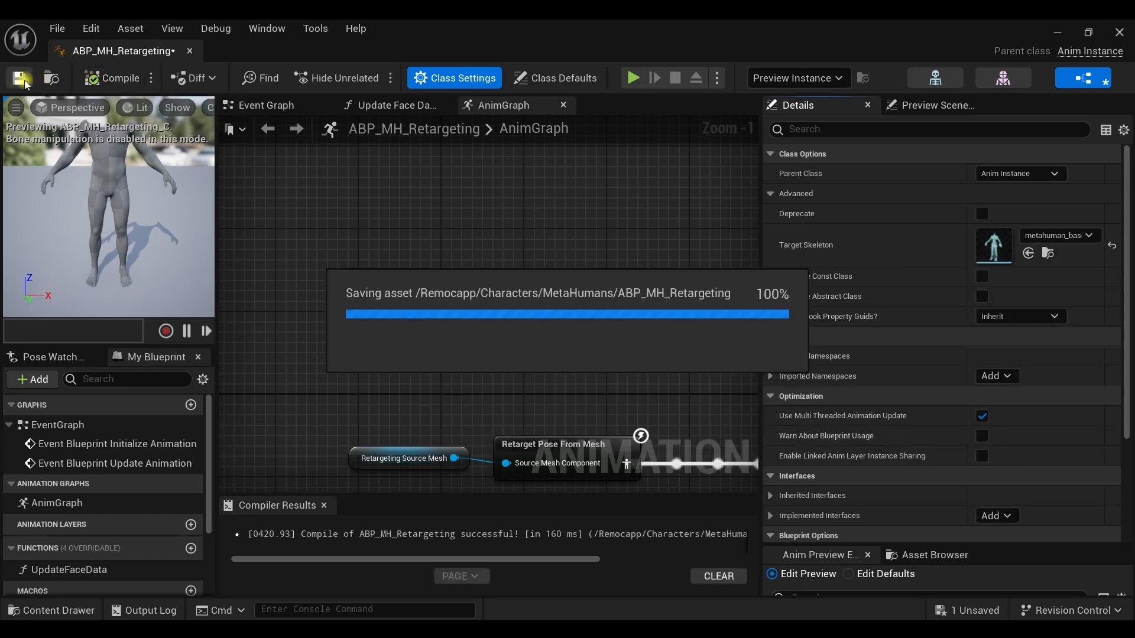
{"action": "left_click", "coordinate": [20, 78]}
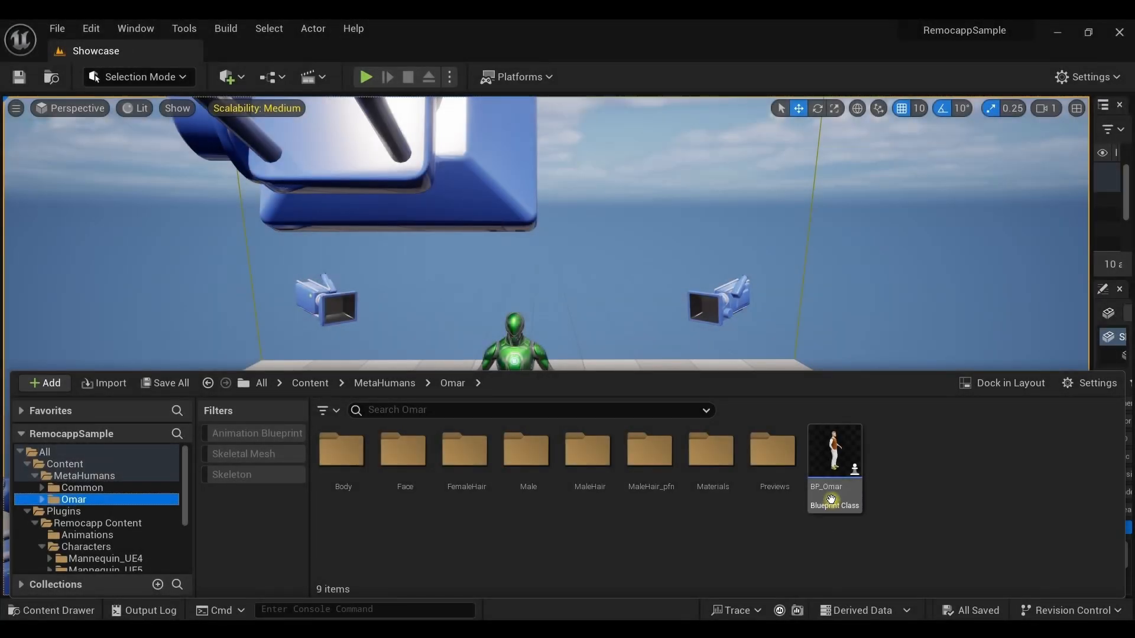
- Select the BP_Omar blueprint in Content > MetaHumans > Omar
{"action": "left_click", "coordinate": [833, 457]}
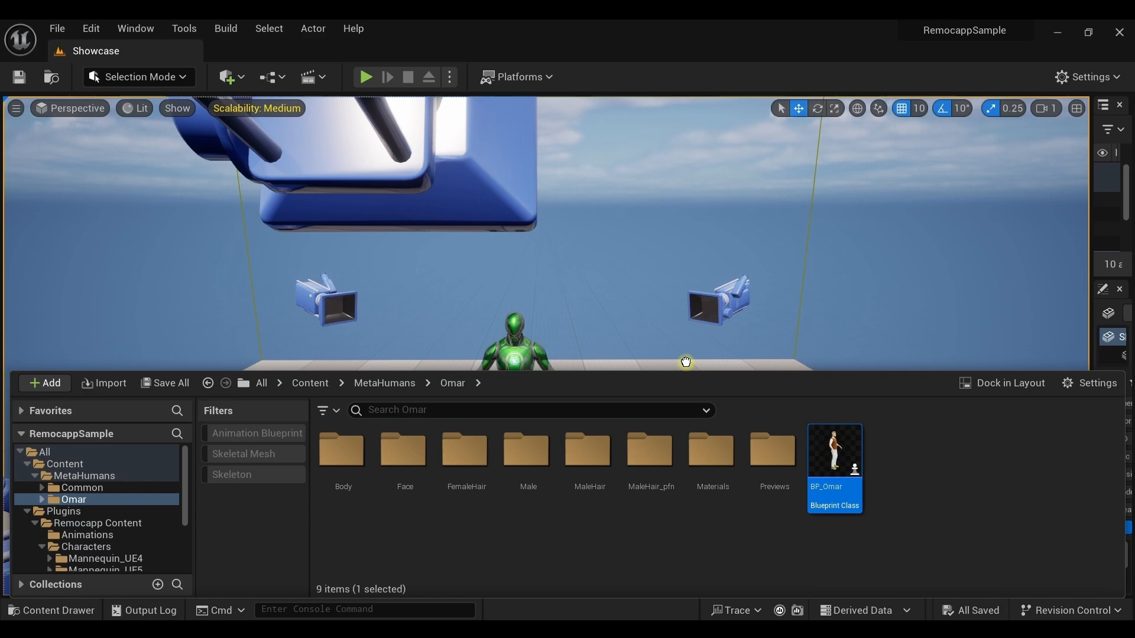